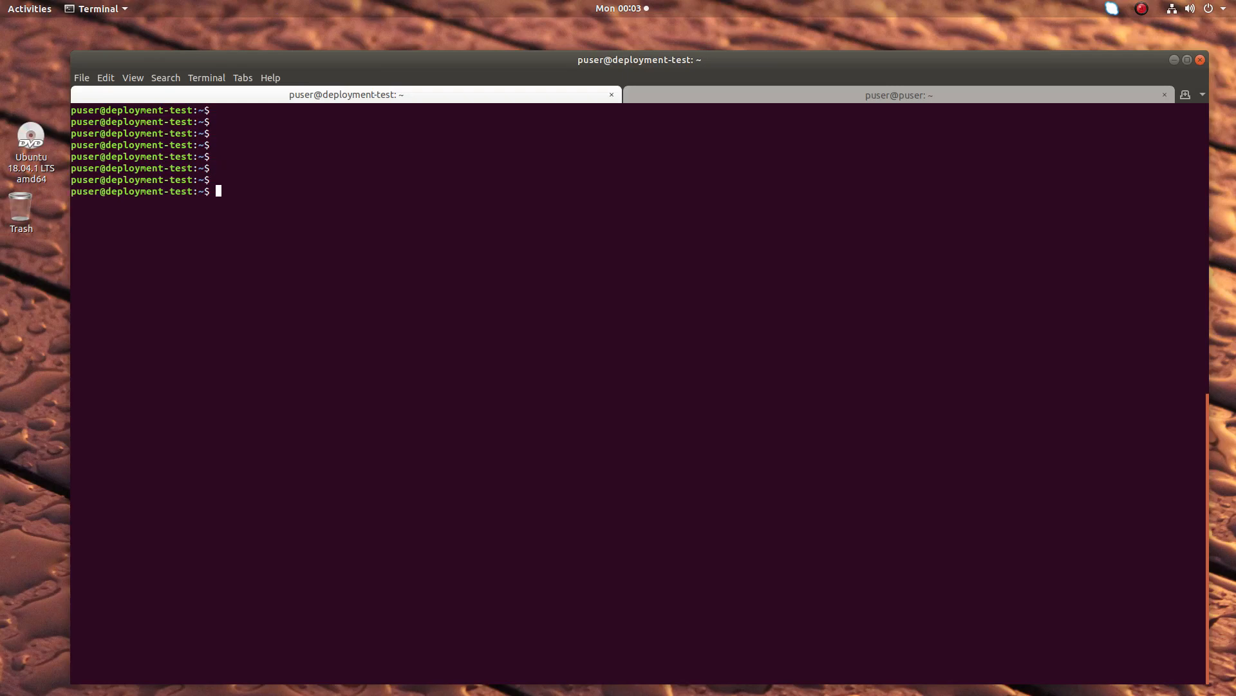
Step: List the local Docker images with sudo docker image list
{"action": "key", "text": "Return"}
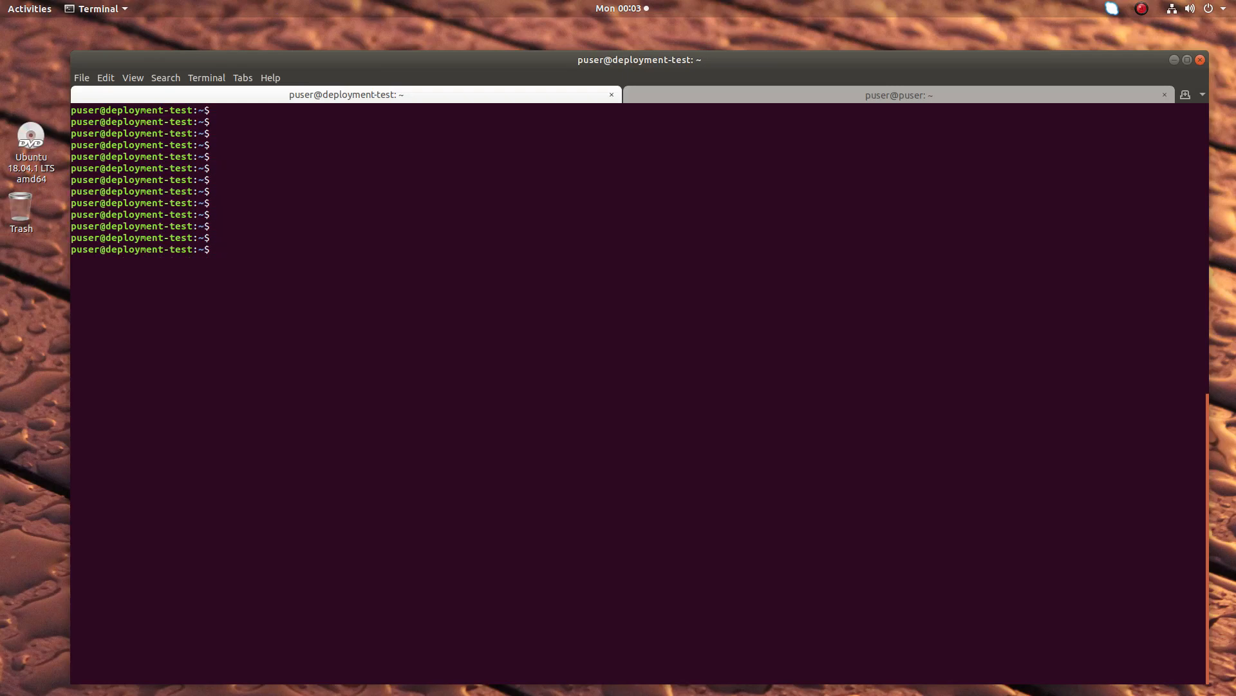
{"action": "key", "text": "Return"}
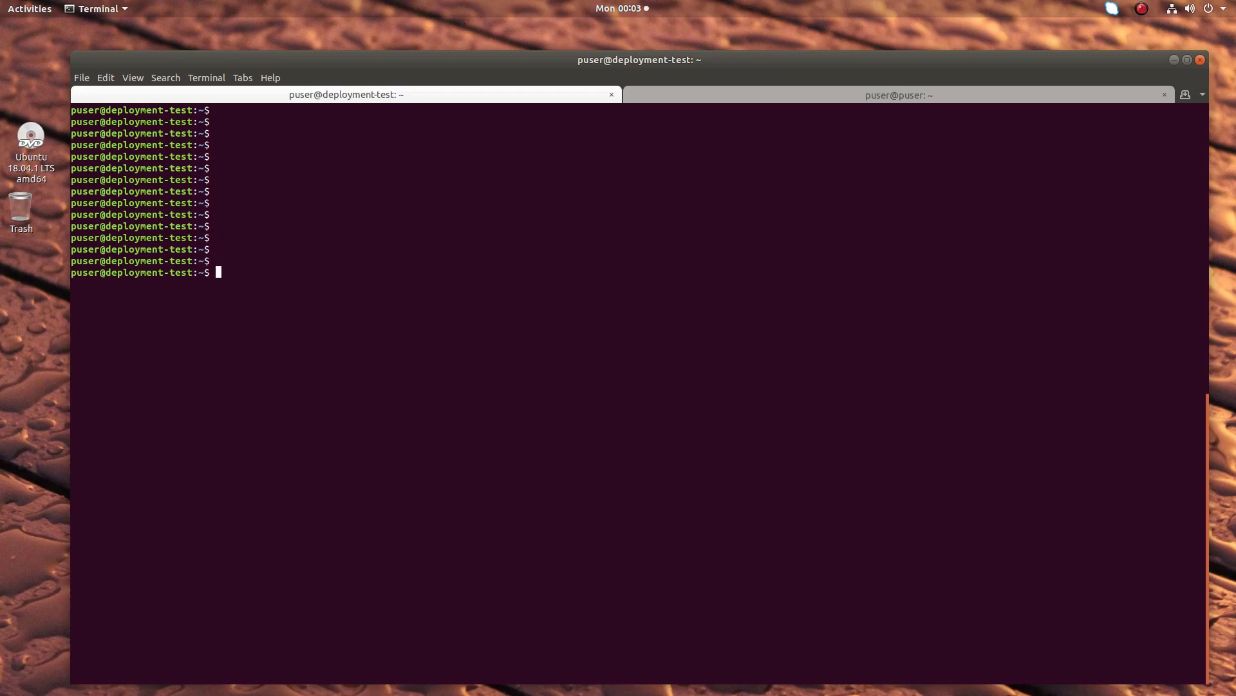
{"action": "type", "text": "sudo"}
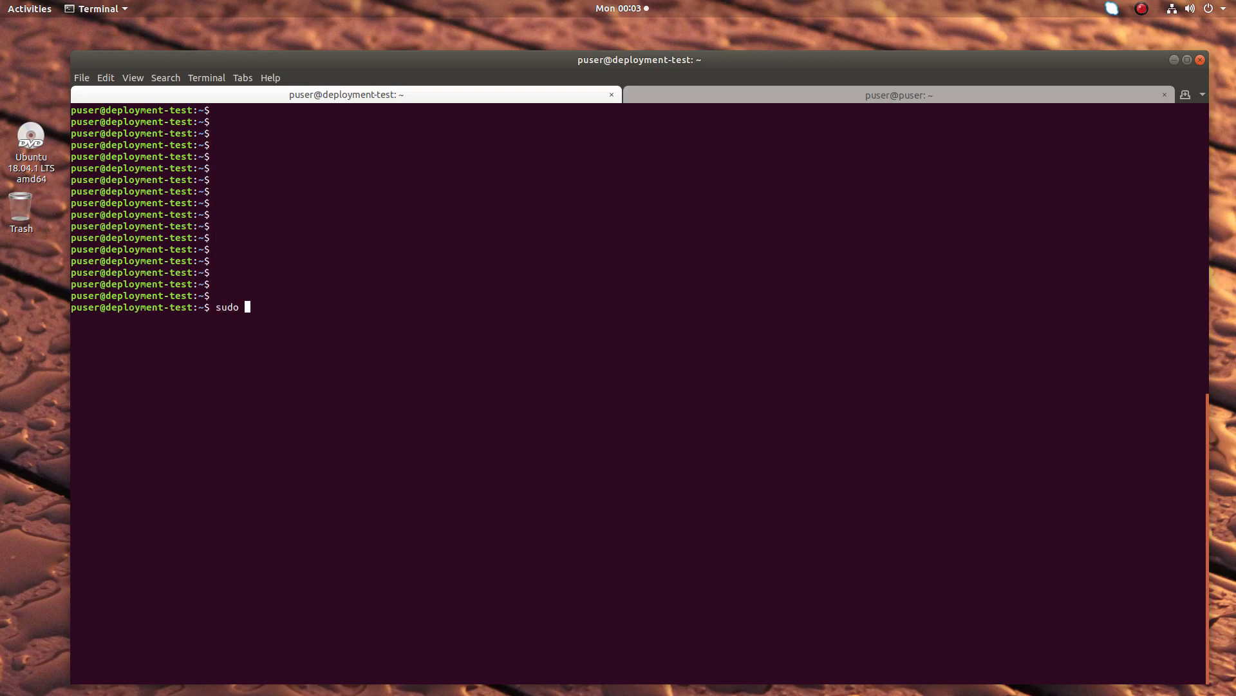
{"action": "type", "text": "dok"}
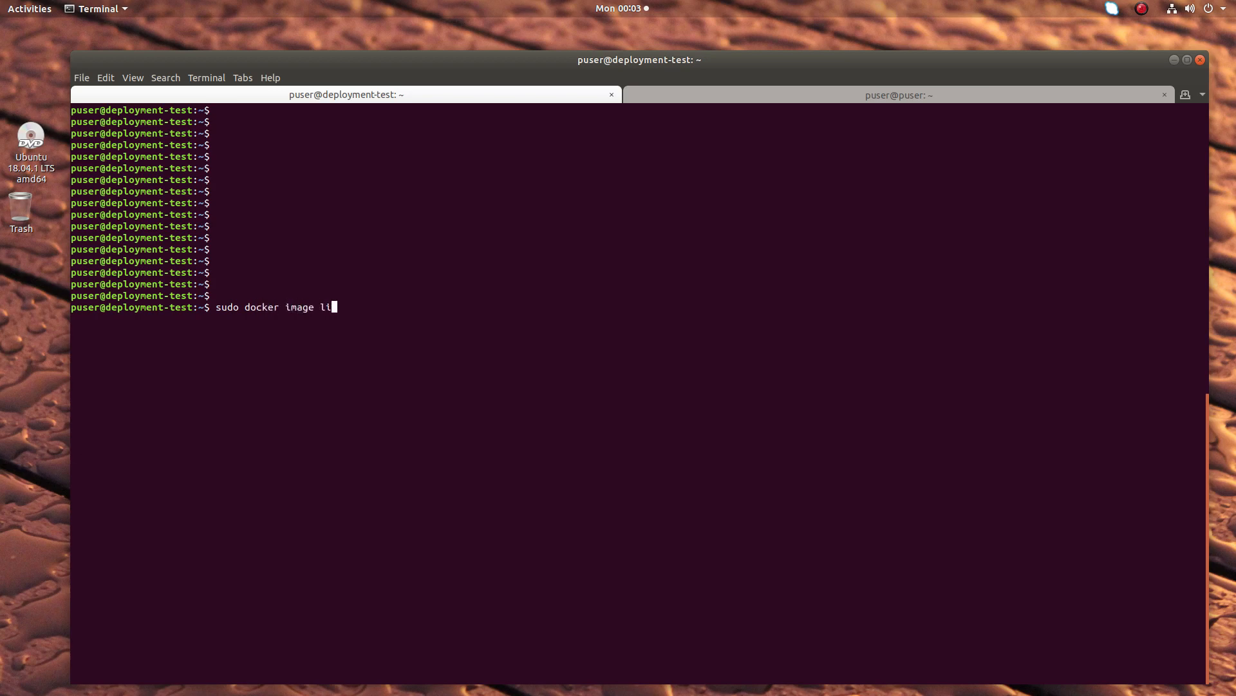
{"action": "key", "text": "Return"}
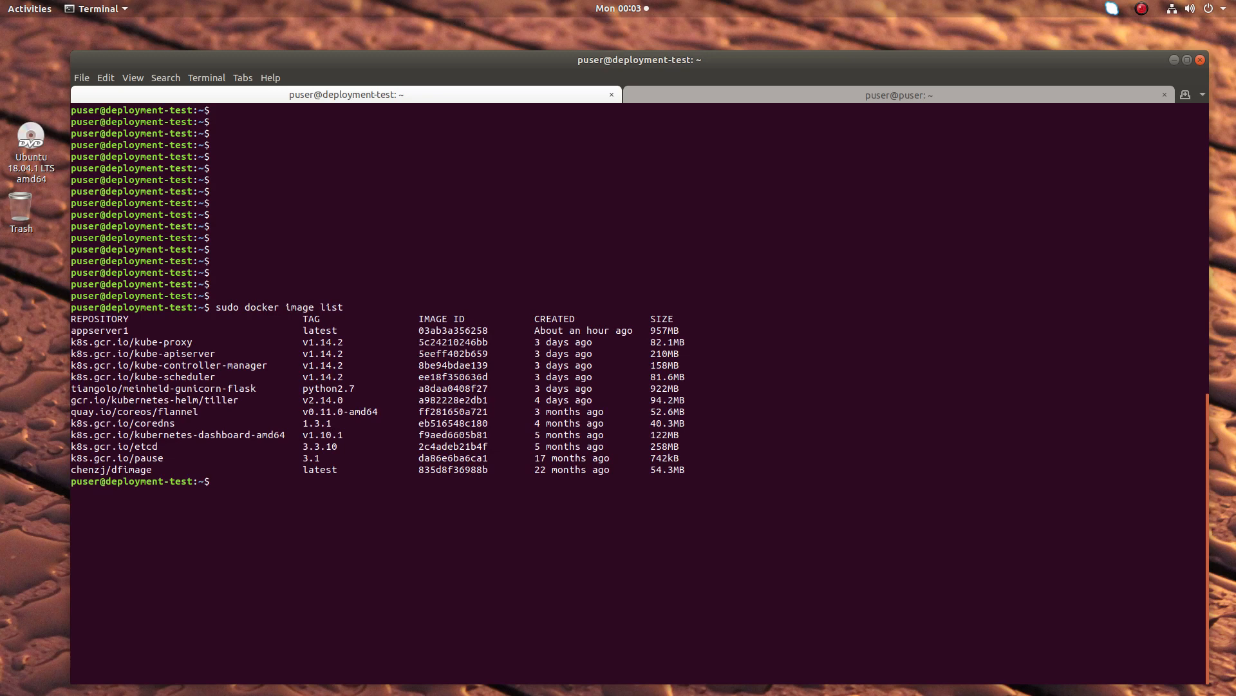
{"action": "key", "text": "Return"}
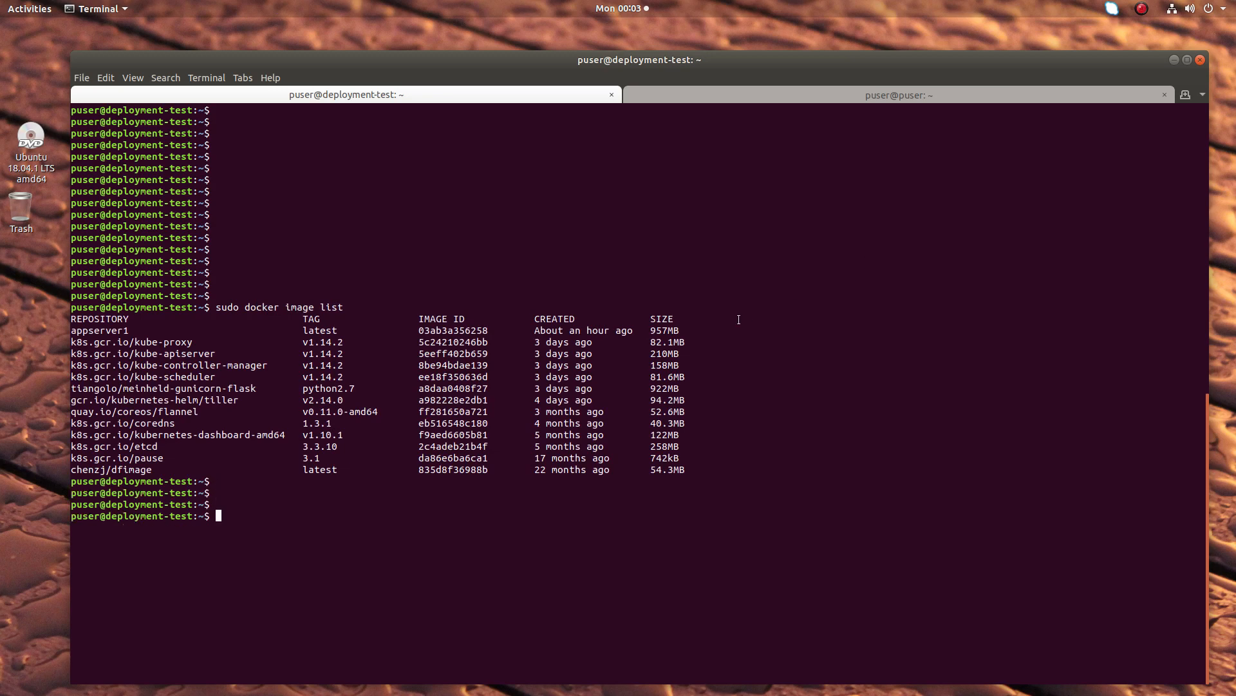
{"action": "mouse_move", "coordinate": [149, 334]}
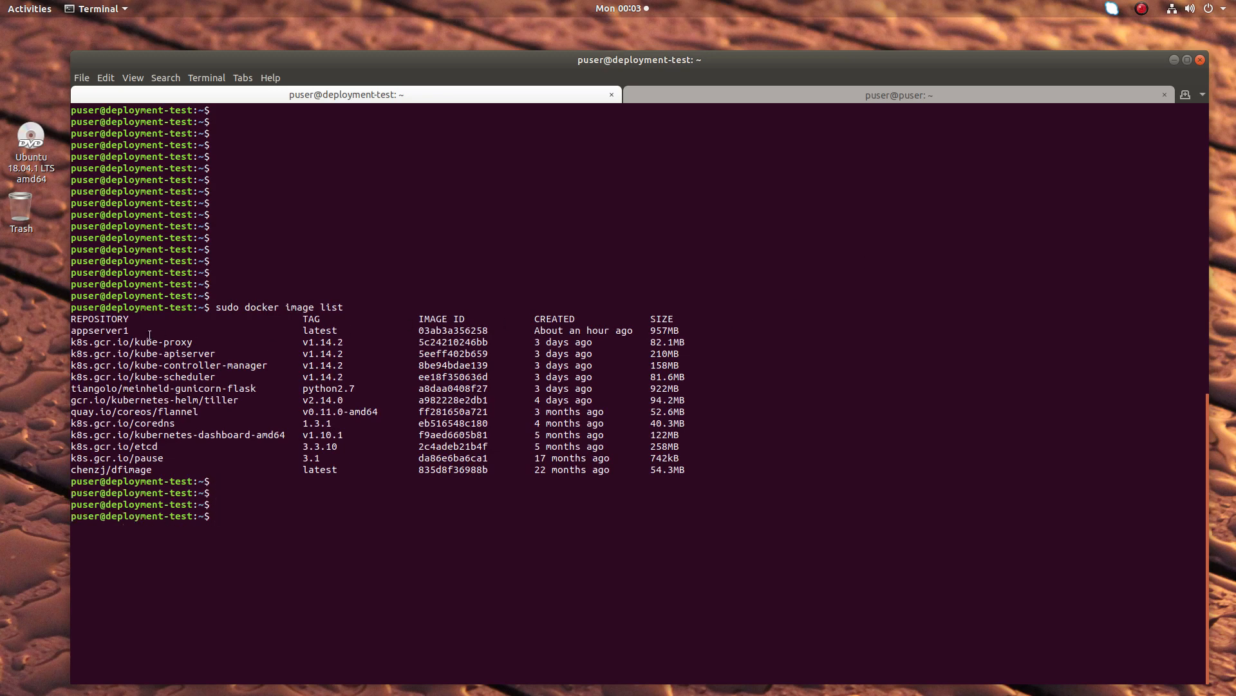
Step: Copy the appserver1 image name and start typing 'sudo docker history appserver1'
{"action": "double_click", "coordinate": [98, 330]}
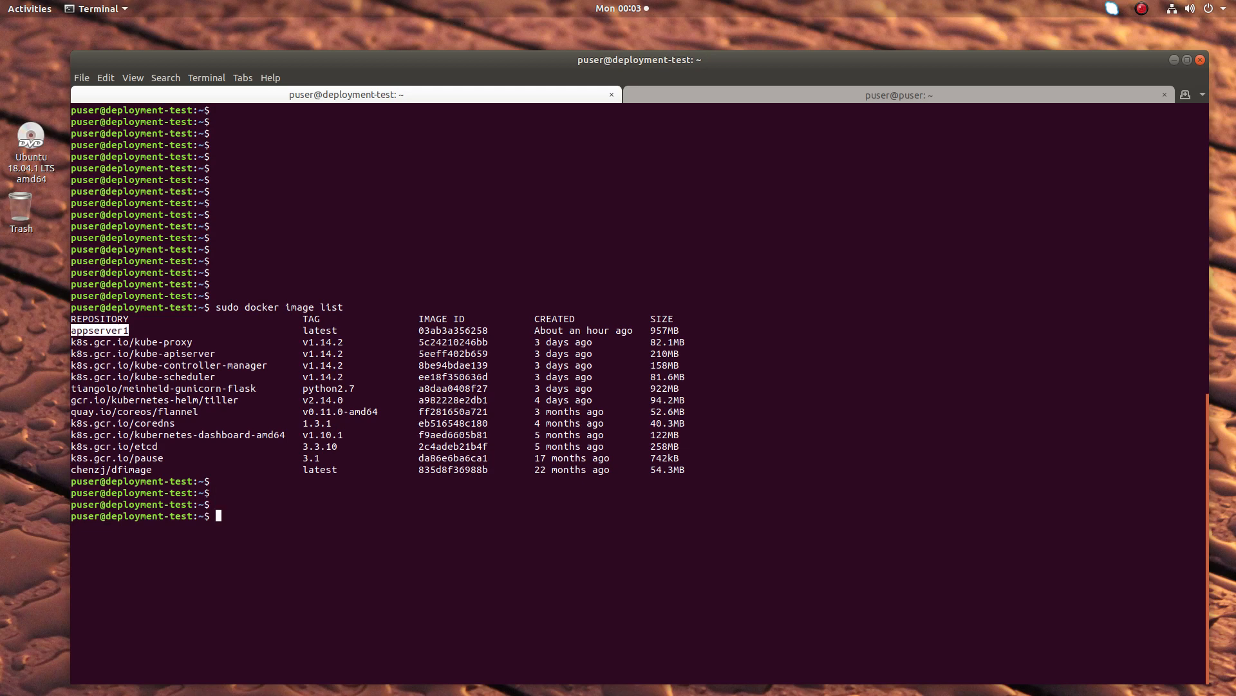
{"action": "key", "text": "Return"}
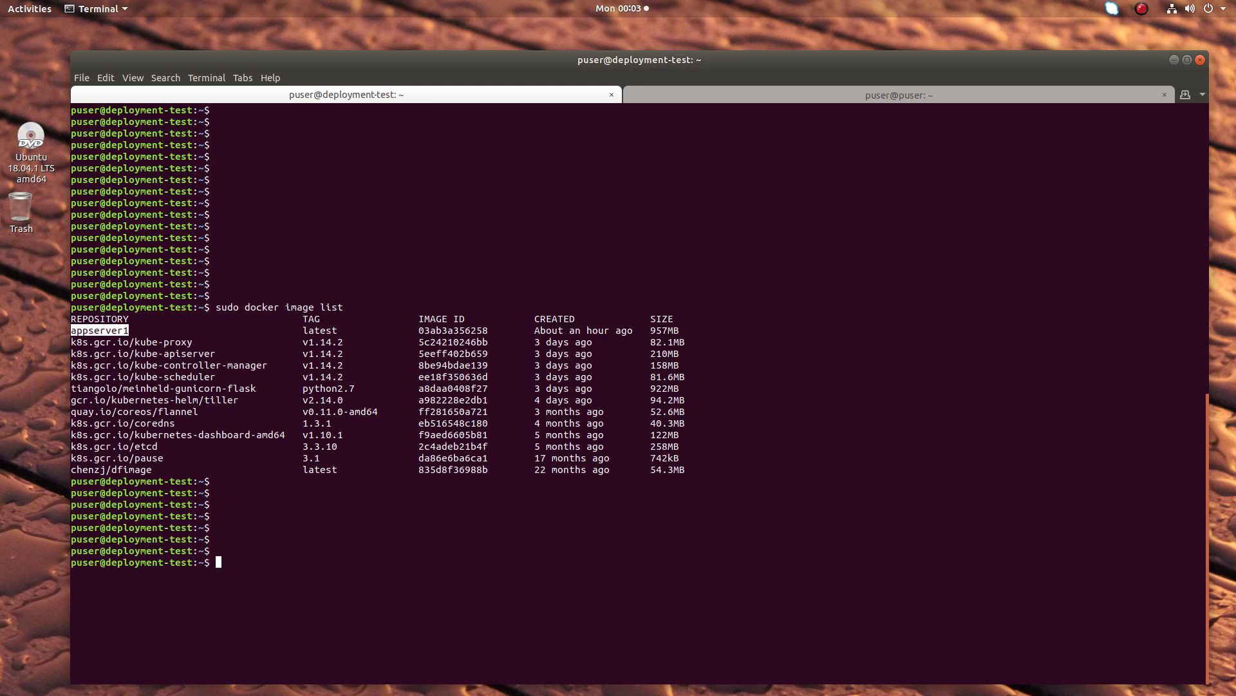
{"action": "type", "text": "sudo d"}
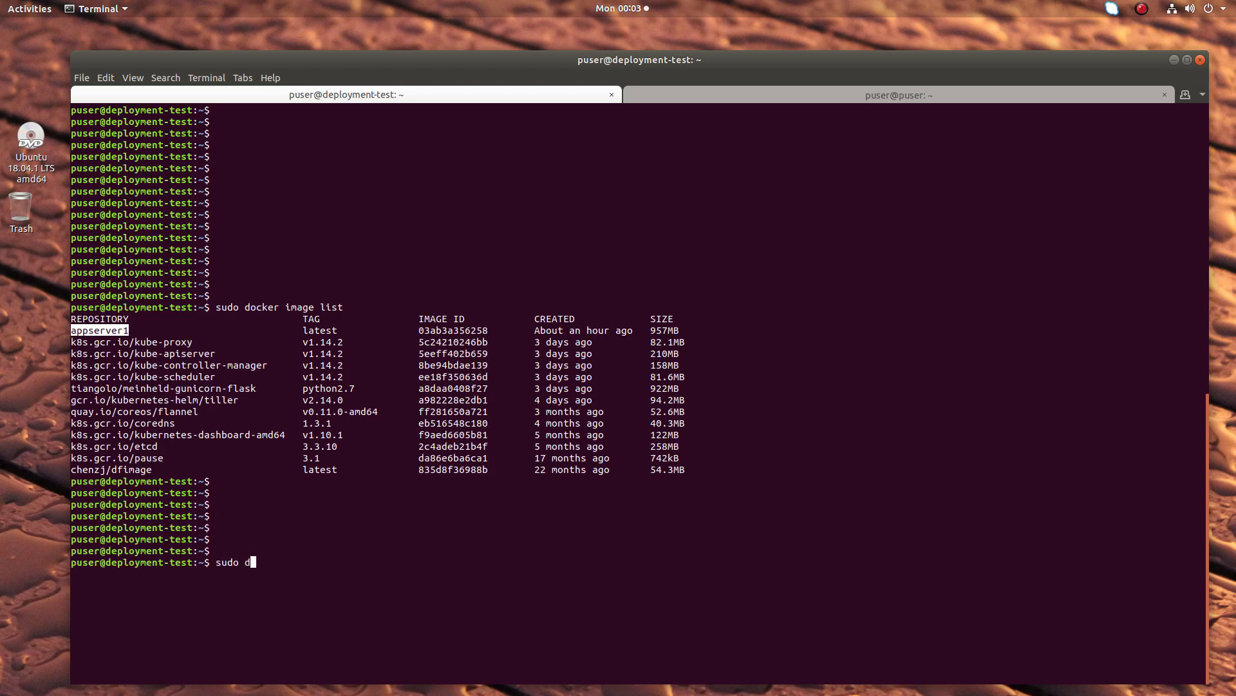
{"action": "type", "text": "oker hi"}
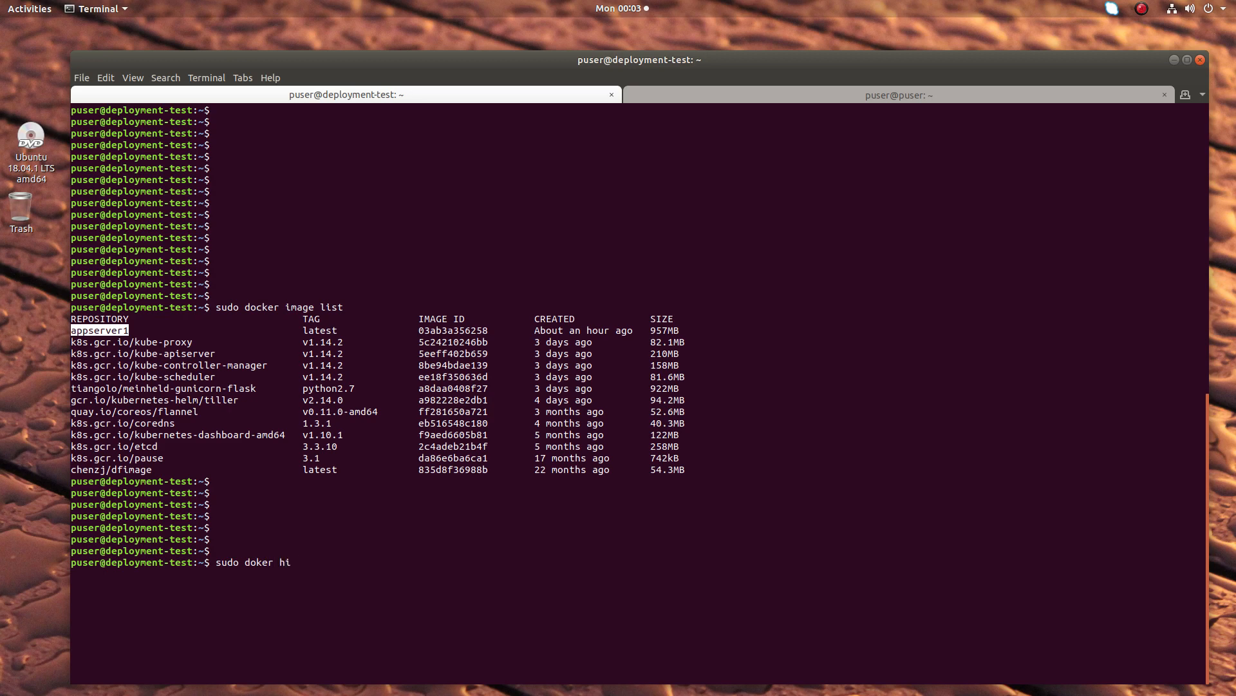
{"action": "key", "text": "BackSpace"}
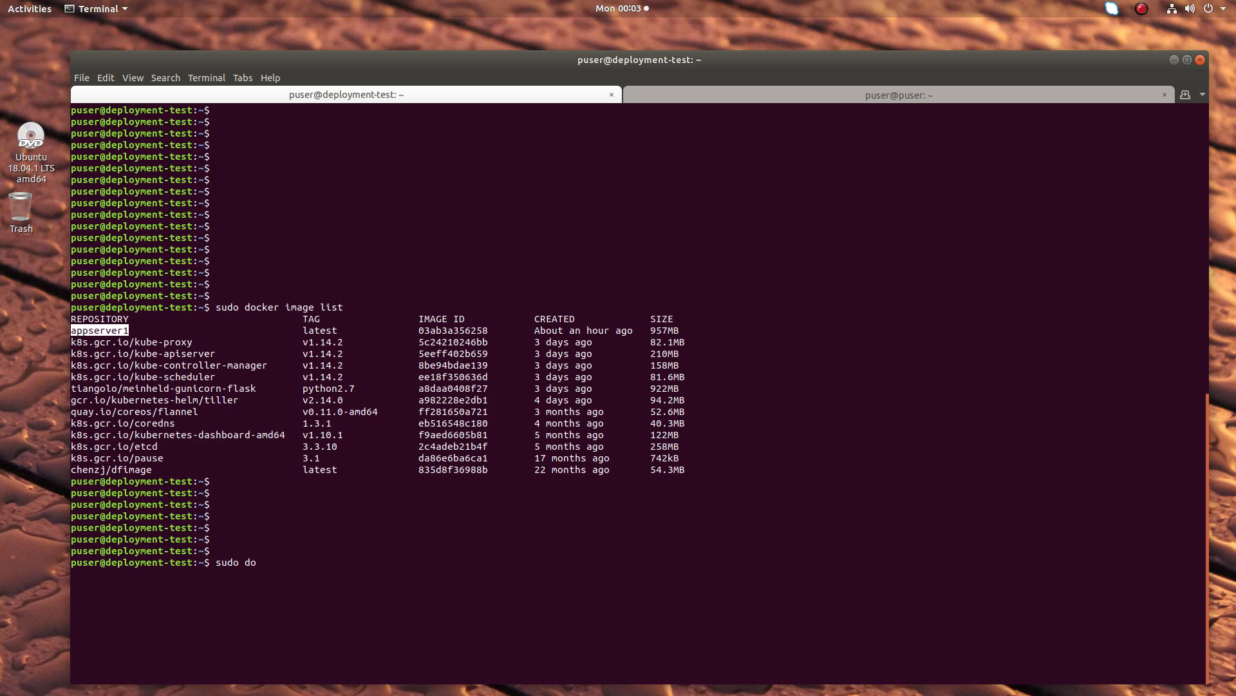
{"action": "type", "text": "cker"}
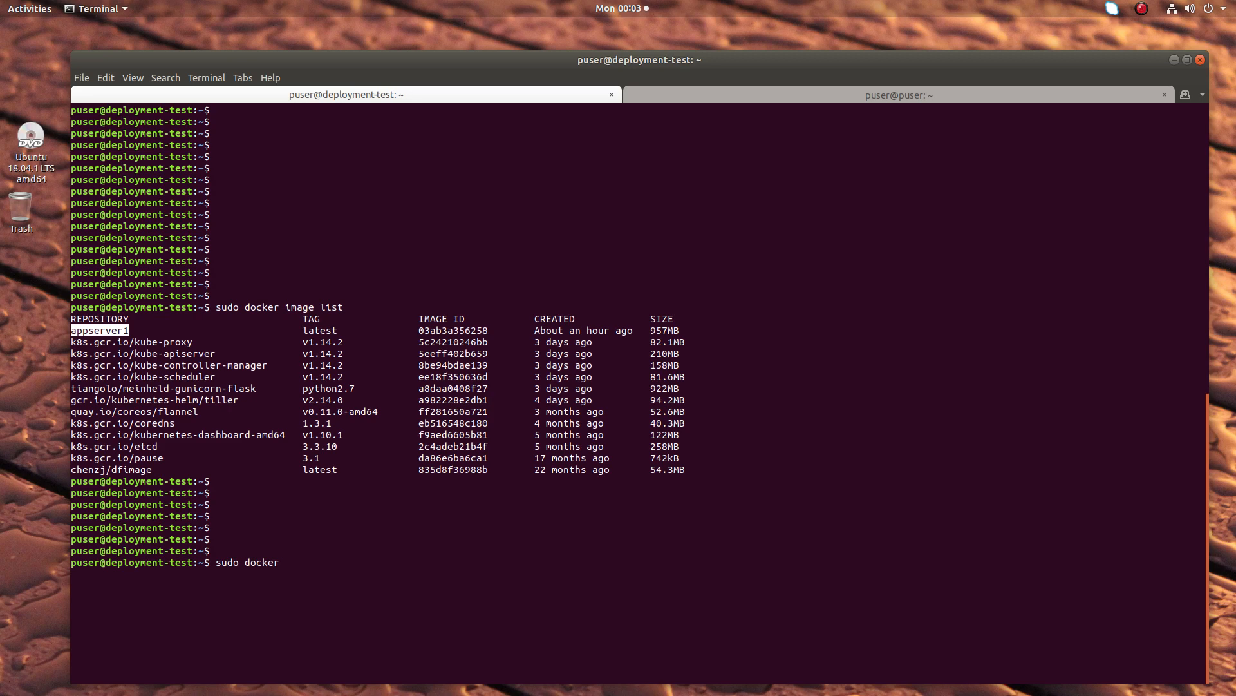
{"action": "type", "text": "histo"}
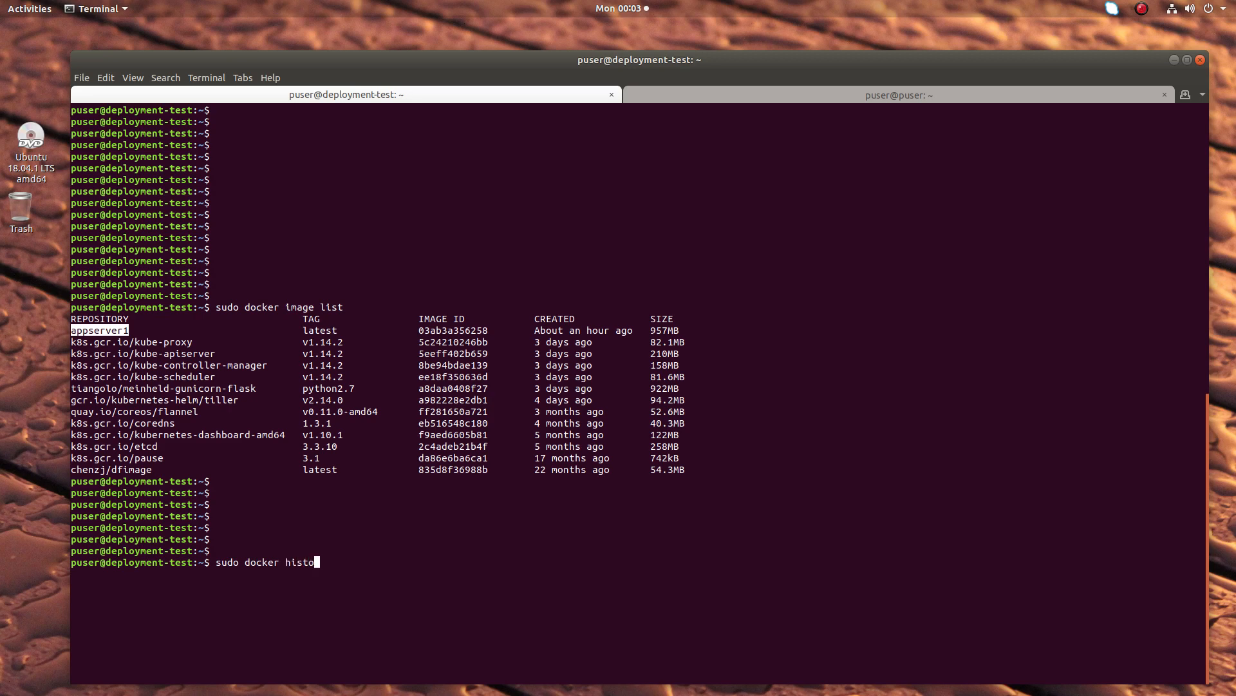
{"action": "type", "text": "ry appserver"}
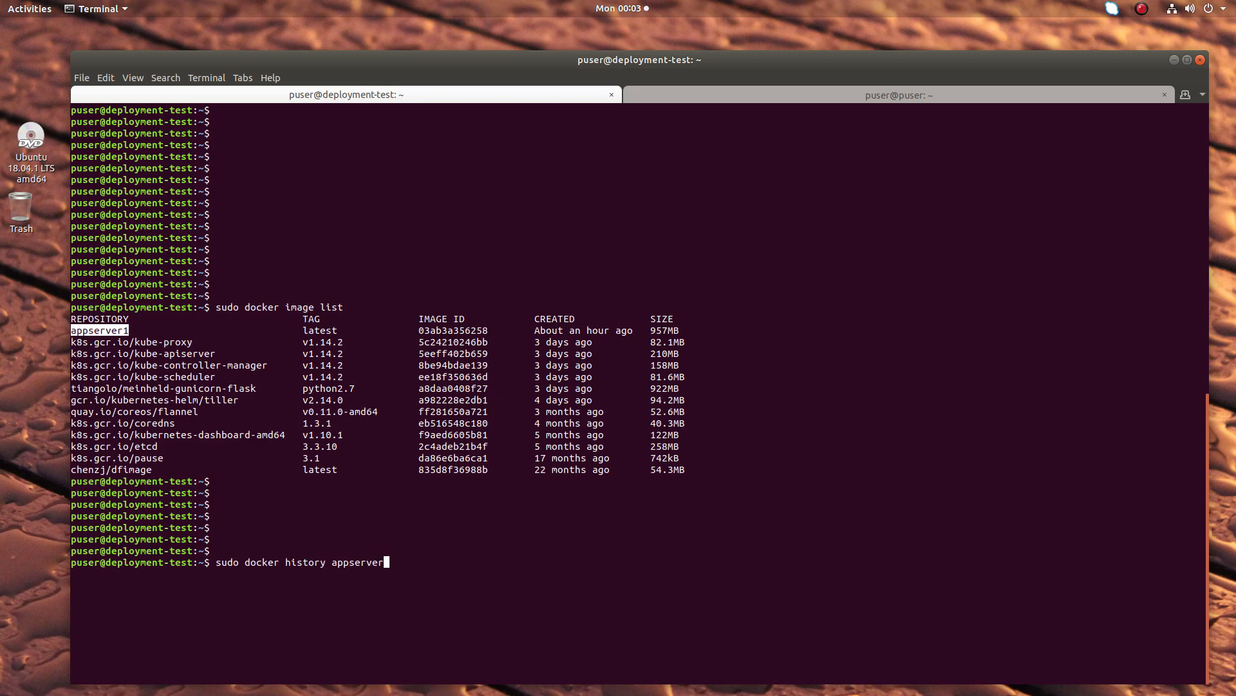
Step: Run docker history for appserver1 and scroll down through its layer list
{"action": "key", "text": "Return"}
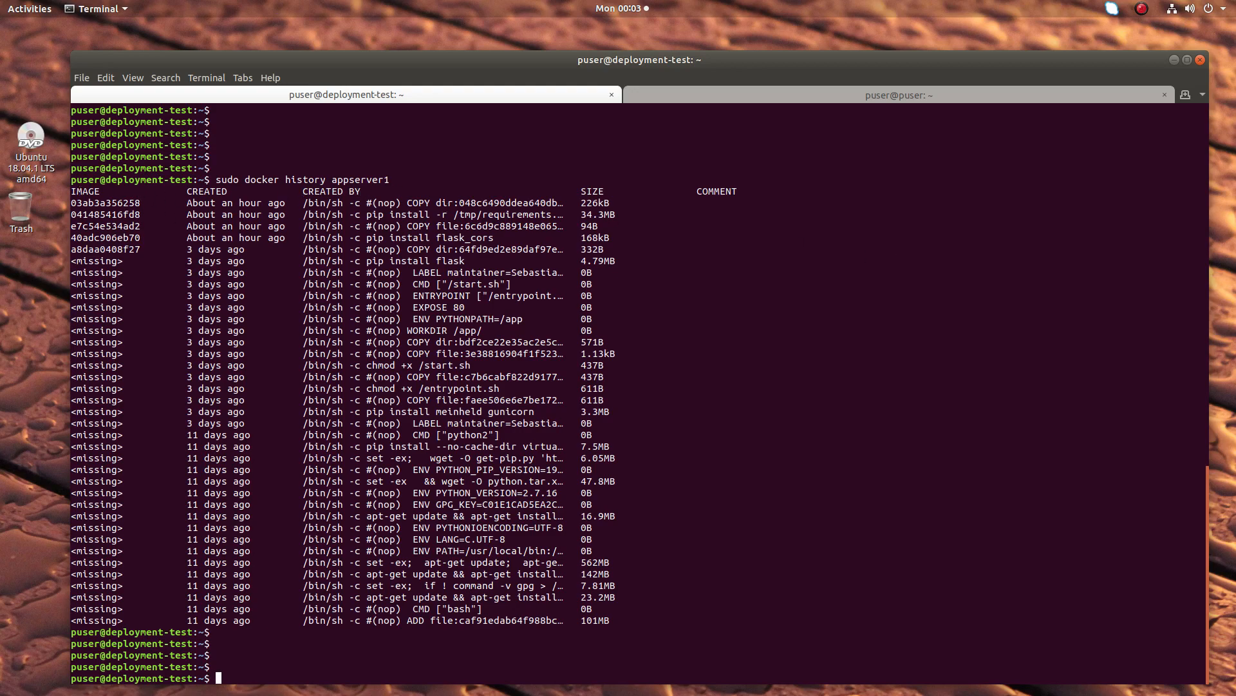
{"action": "scroll", "scroll_direction": "down", "scroll_amount": 3}
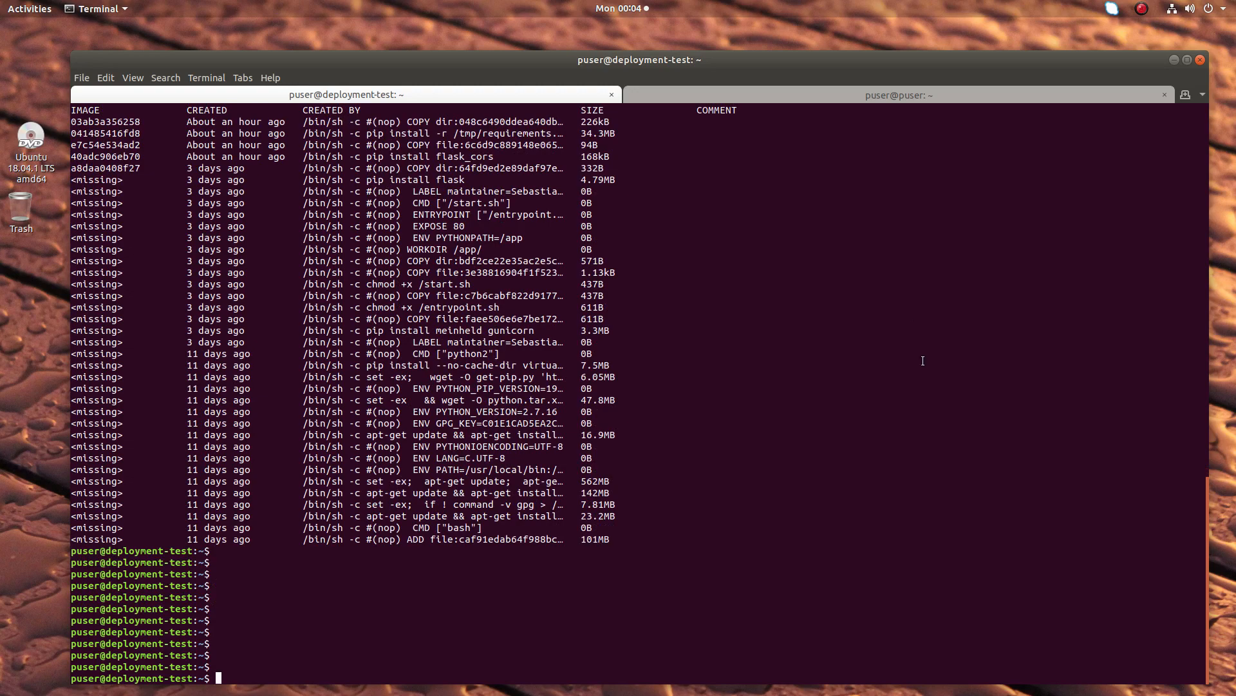
{"action": "scroll", "scroll_direction": "down", "scroll_amount": 3}
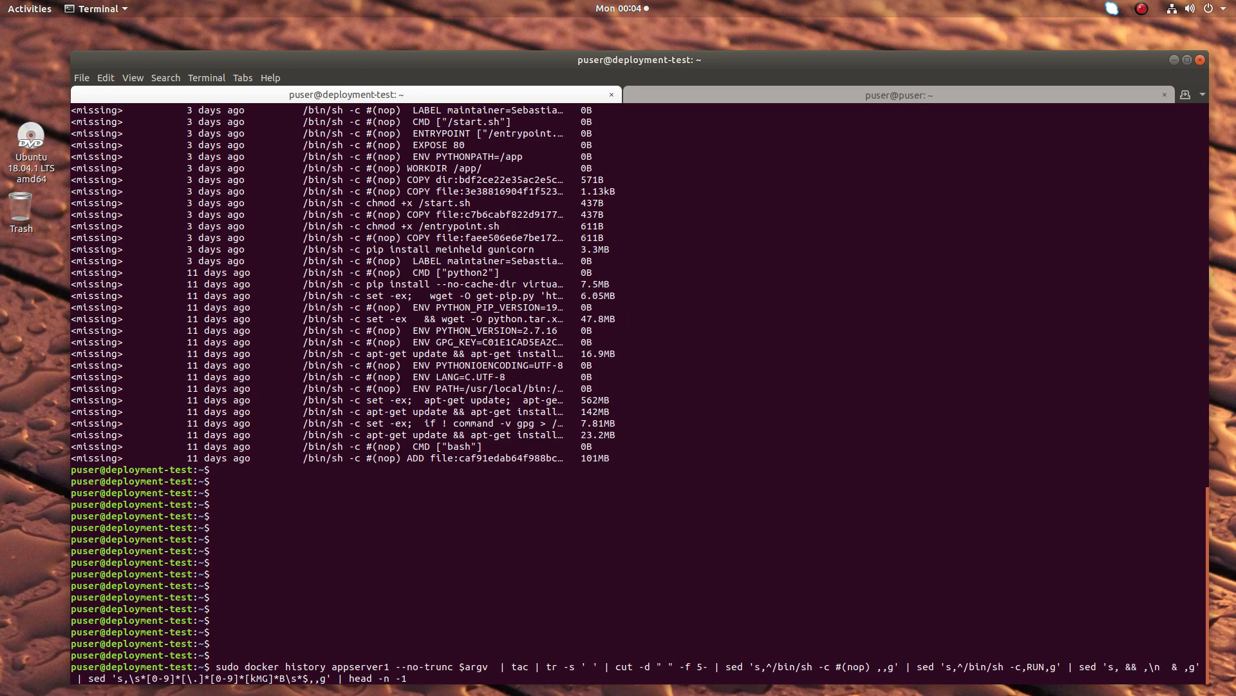
Step: Run the --no-trunc history pipeline with tac, tr, cut and sed, reviewing the Dockerfile output
{"action": "key", "text": "Return"}
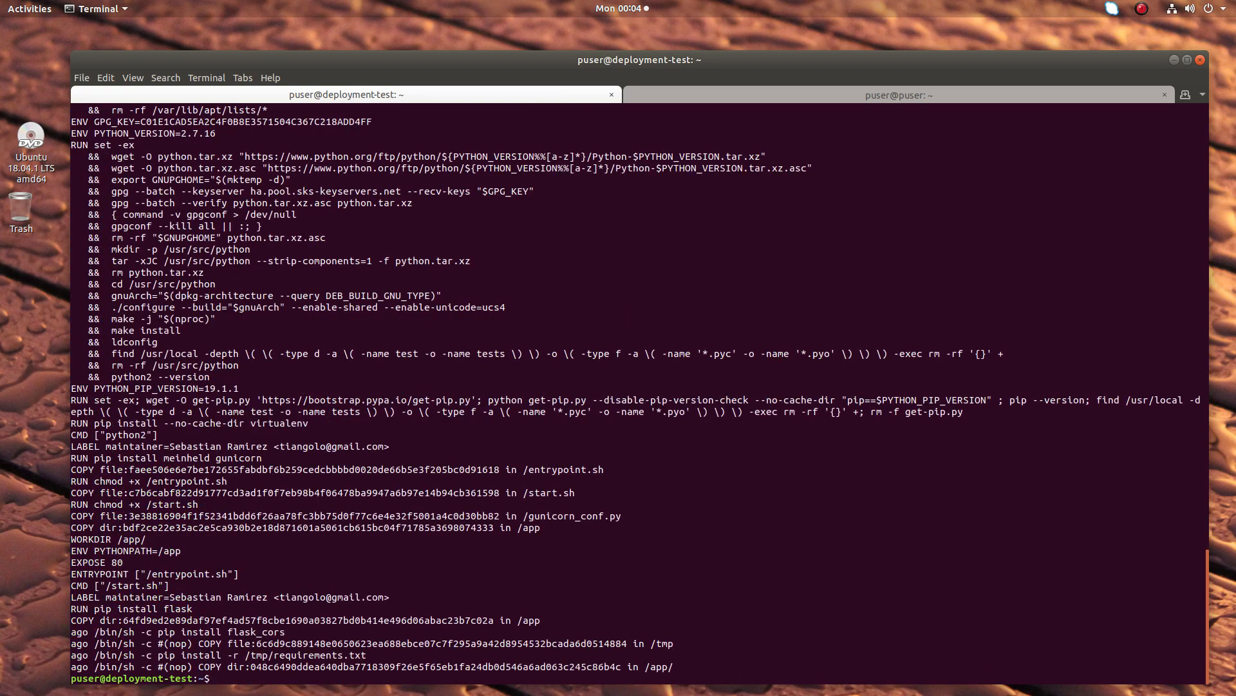
{"action": "scroll", "scroll_direction": "up", "scroll_amount": 3}
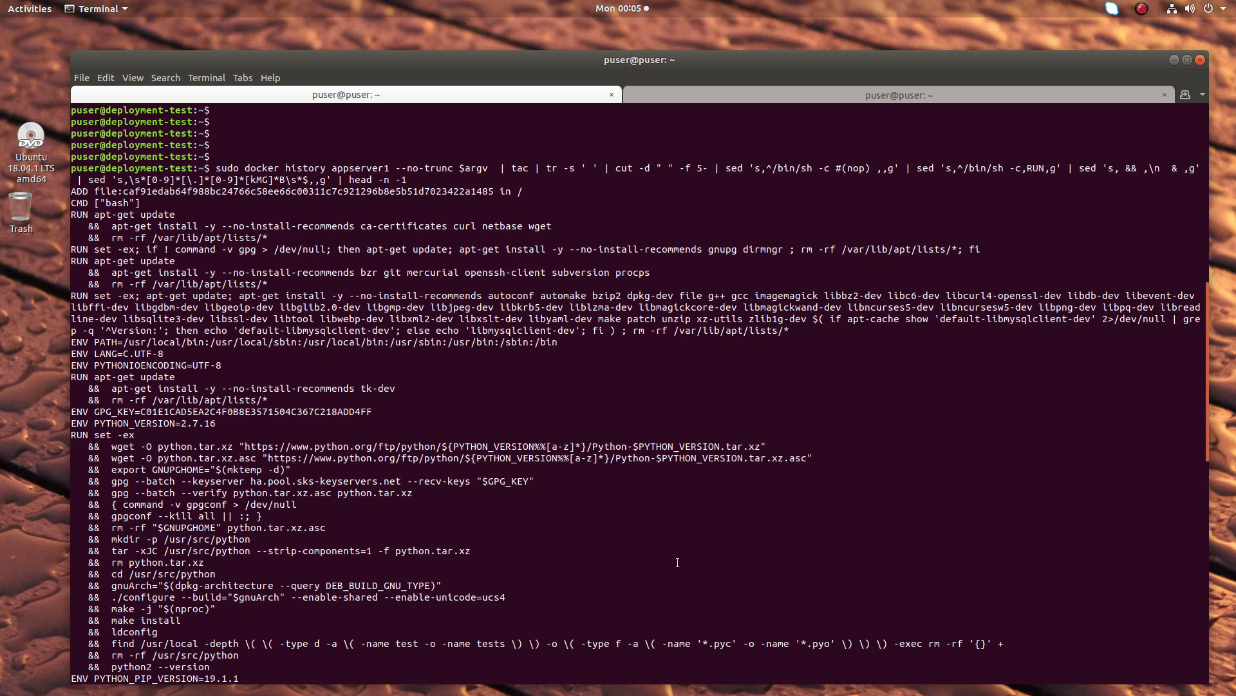
{"action": "right_click", "coordinate": [677, 562]}
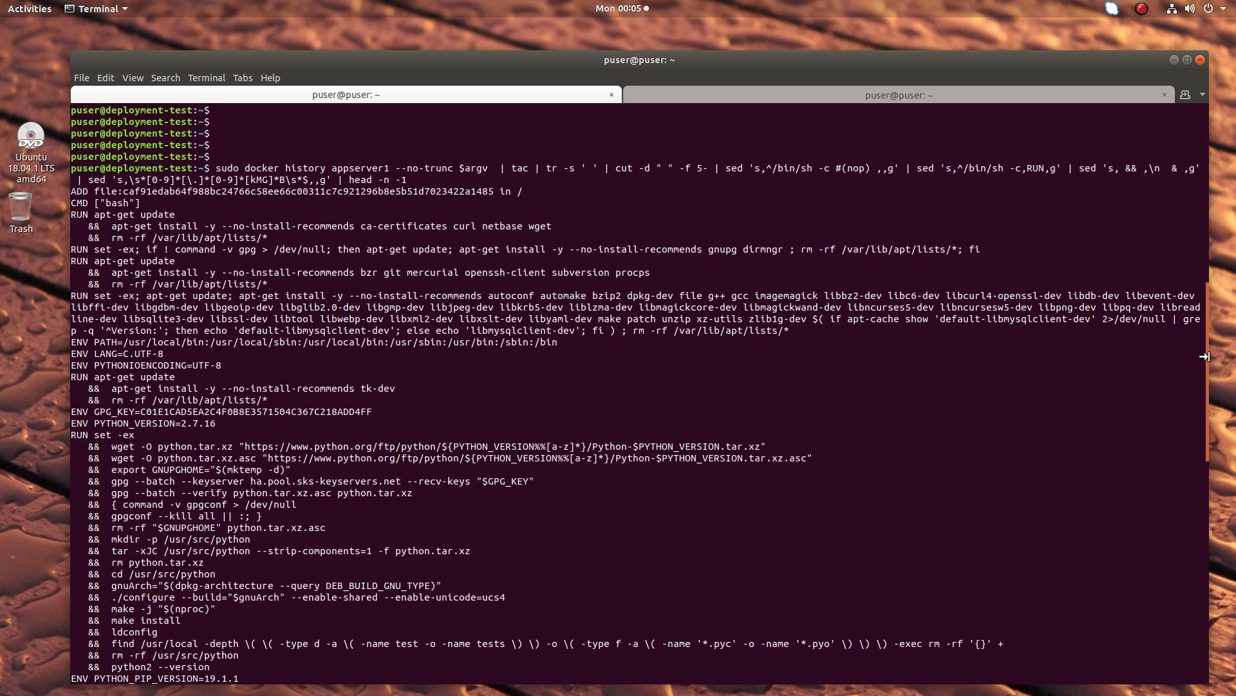
{"action": "scroll", "scroll_direction": "down", "scroll_amount": 3}
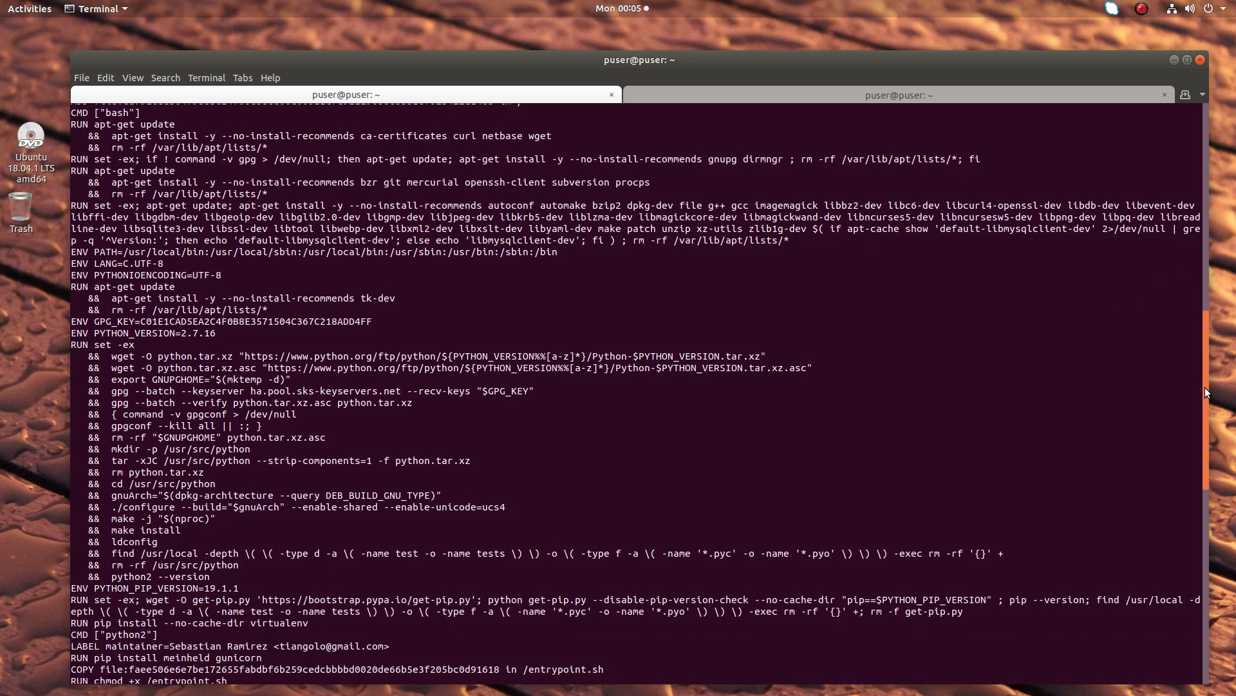
{"action": "scroll", "scroll_direction": "down", "scroll_amount": 3}
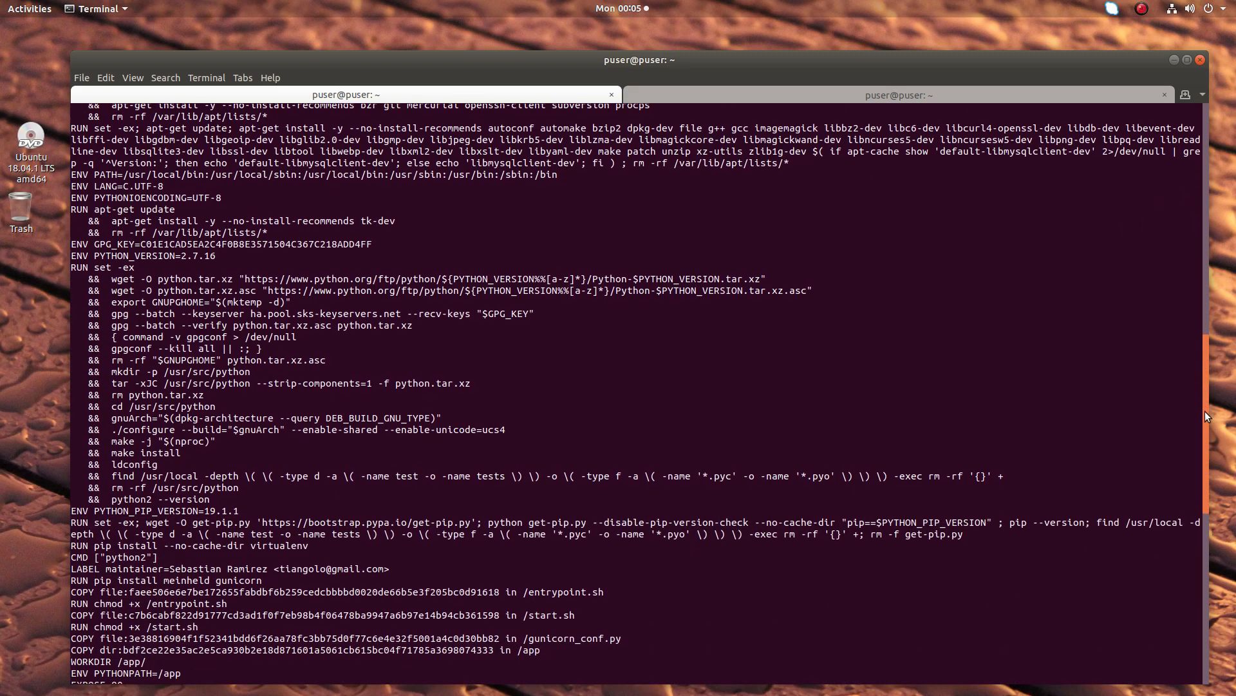
{"action": "scroll", "scroll_direction": "down", "scroll_amount": 3}
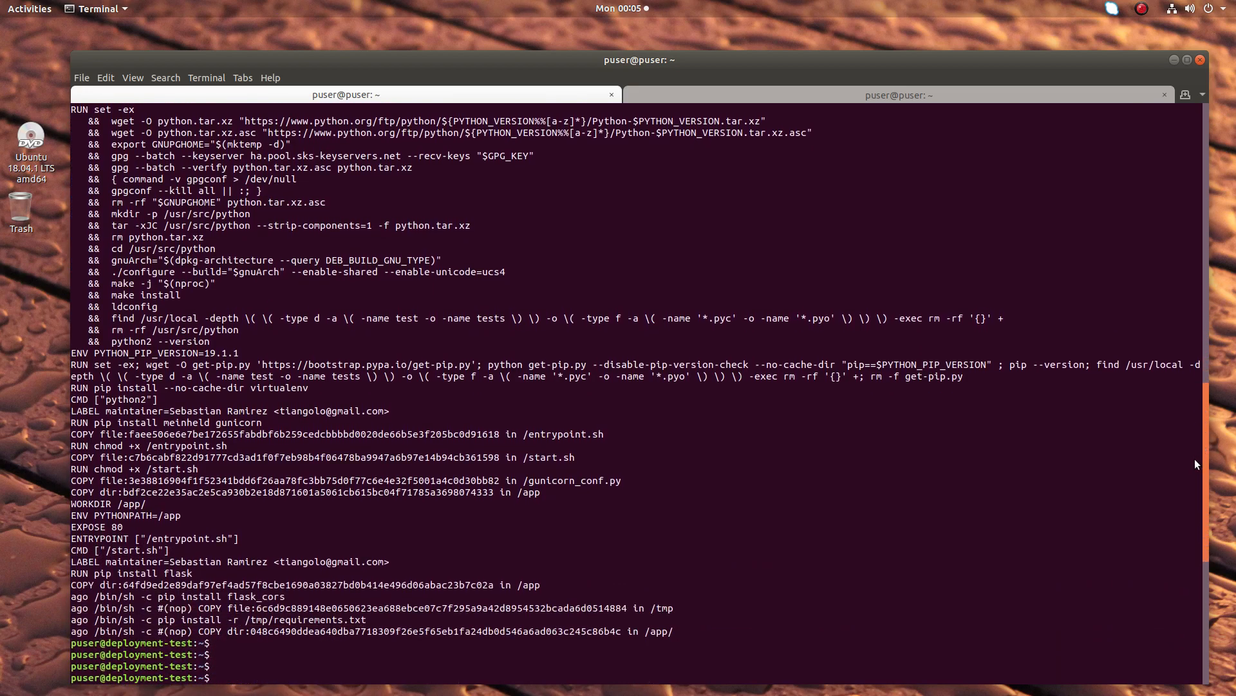
{"action": "scroll", "scroll_direction": "up", "scroll_amount": 3}
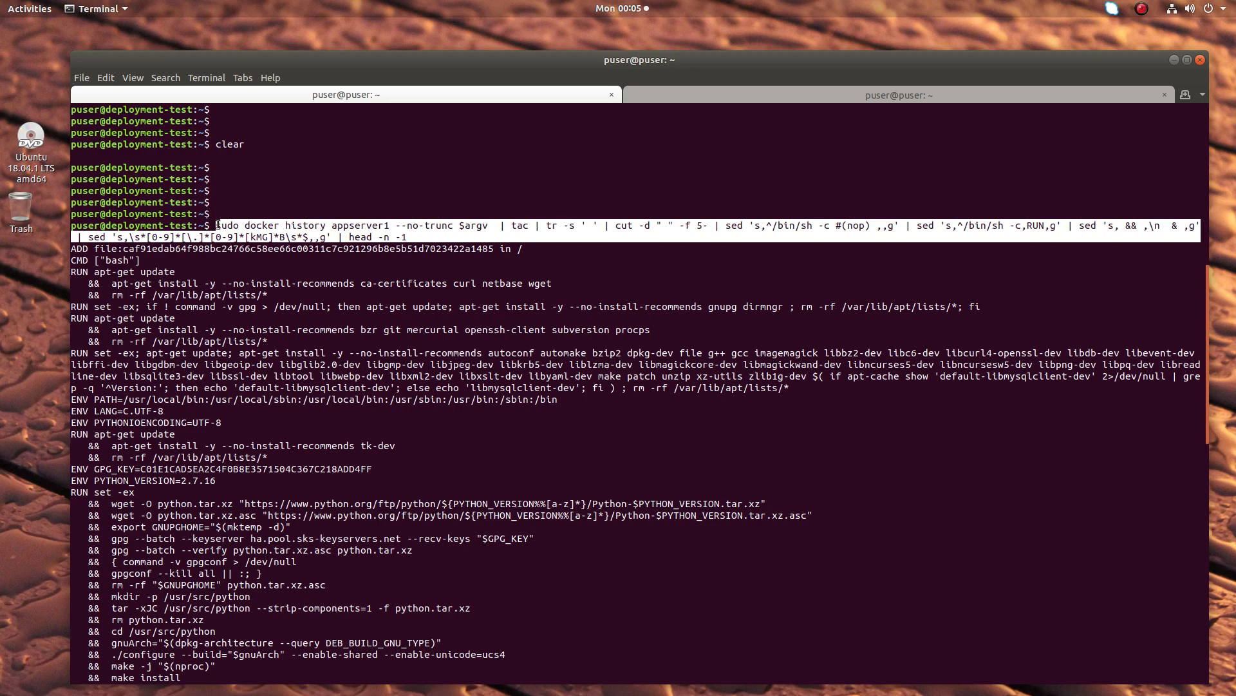
{"action": "mouse_move", "coordinate": [1206, 353]}
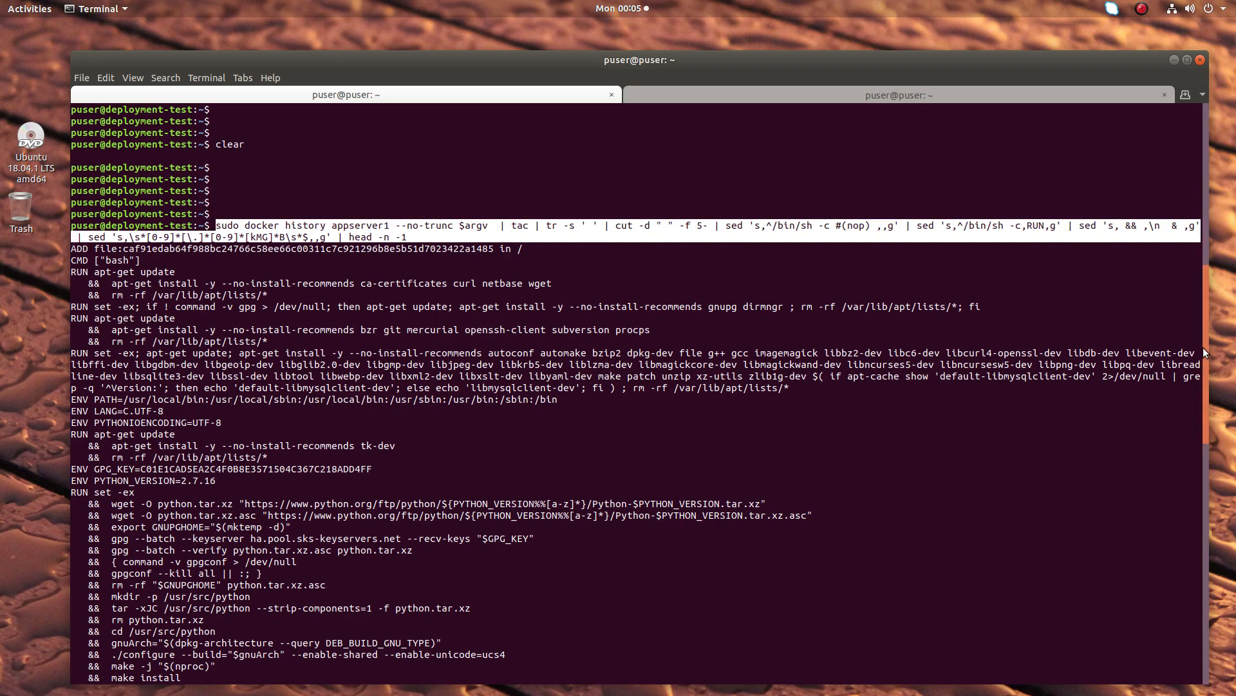
{"action": "mouse_move", "coordinate": [1206, 347]}
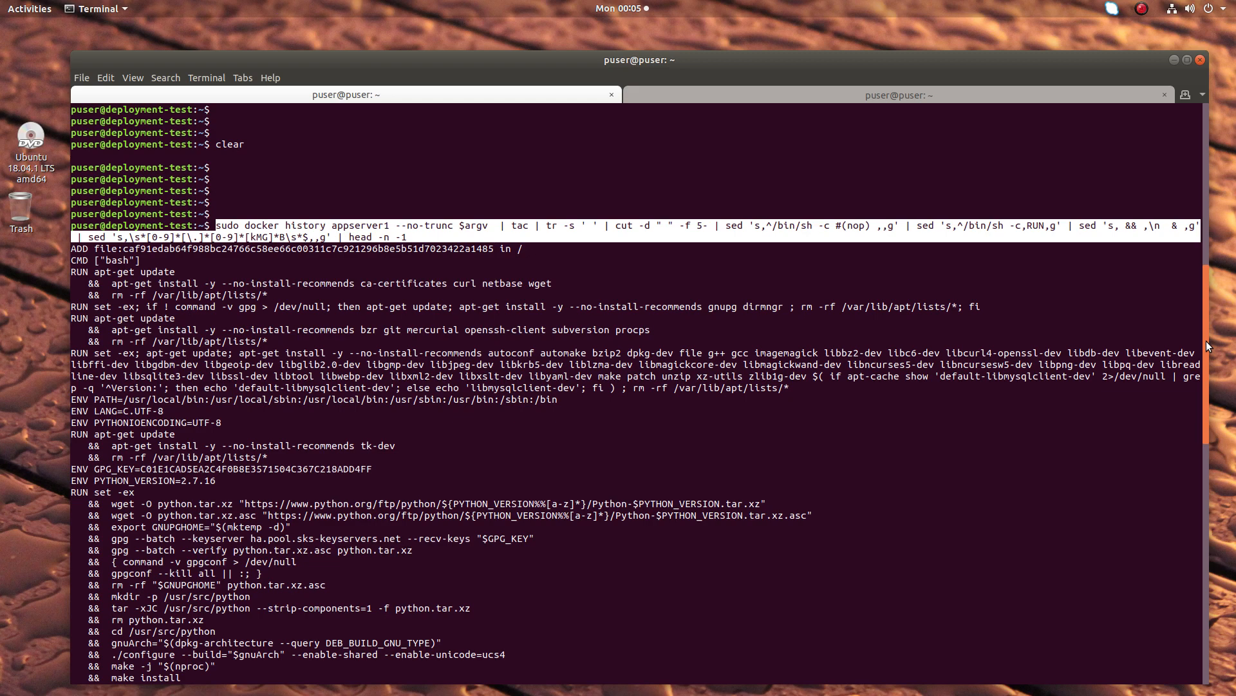
{"action": "scroll", "scroll_direction": "down", "scroll_amount": 3}
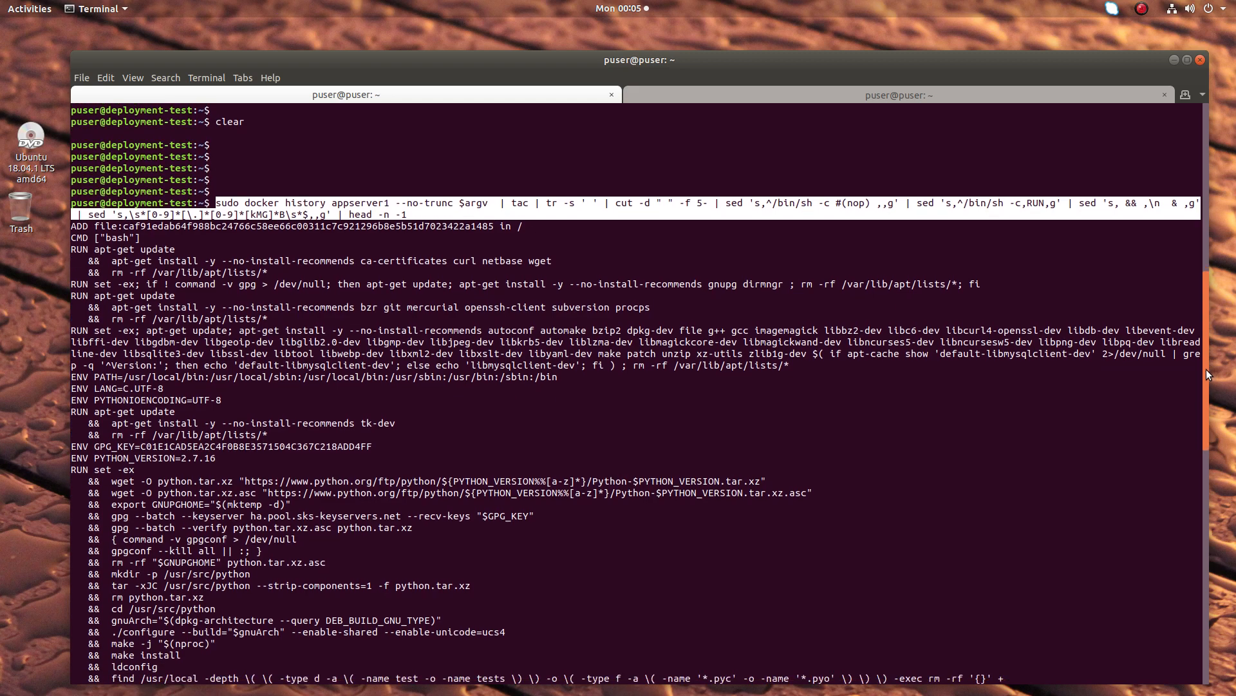
{"action": "mouse_move", "coordinate": [589, 235]}
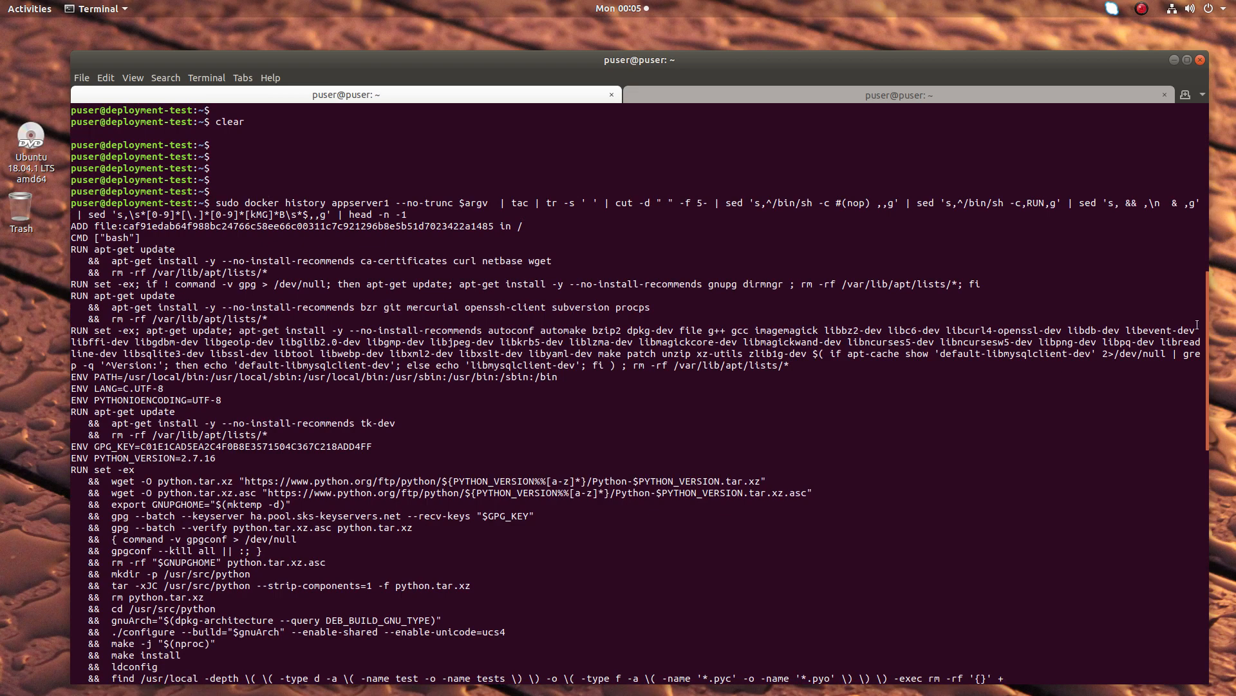
{"action": "scroll", "scroll_direction": "down", "scroll_amount": 3}
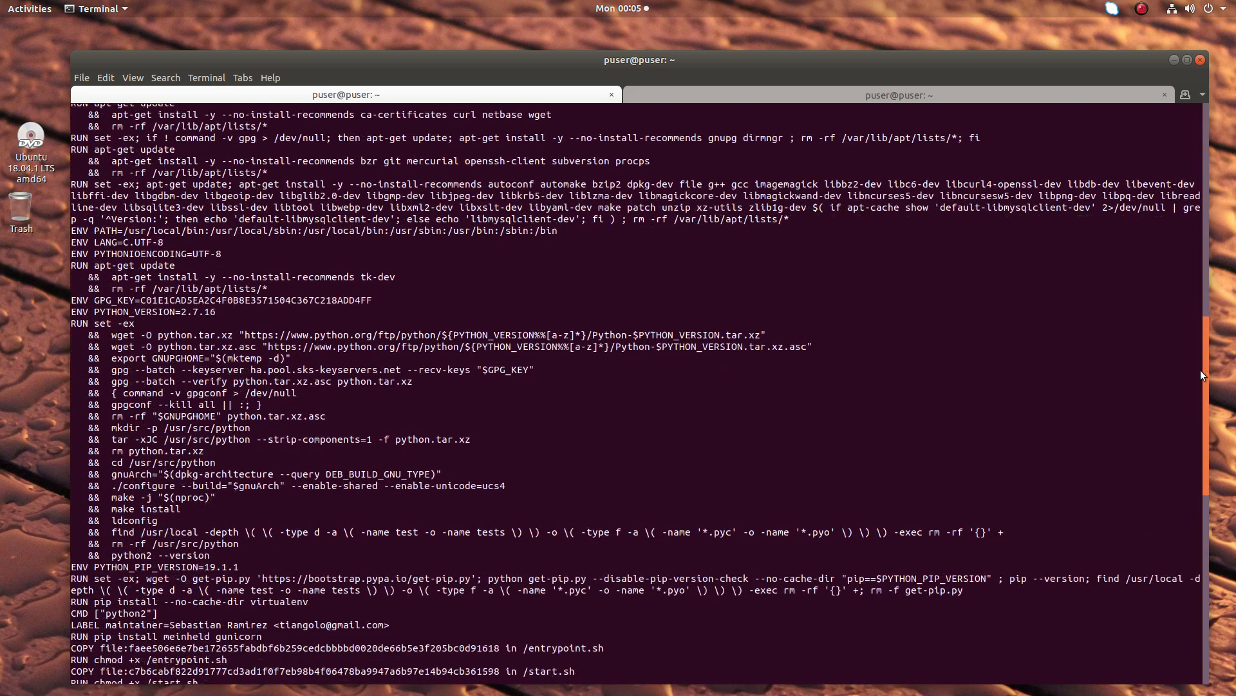
{"action": "scroll", "scroll_direction": "down", "scroll_amount": 3}
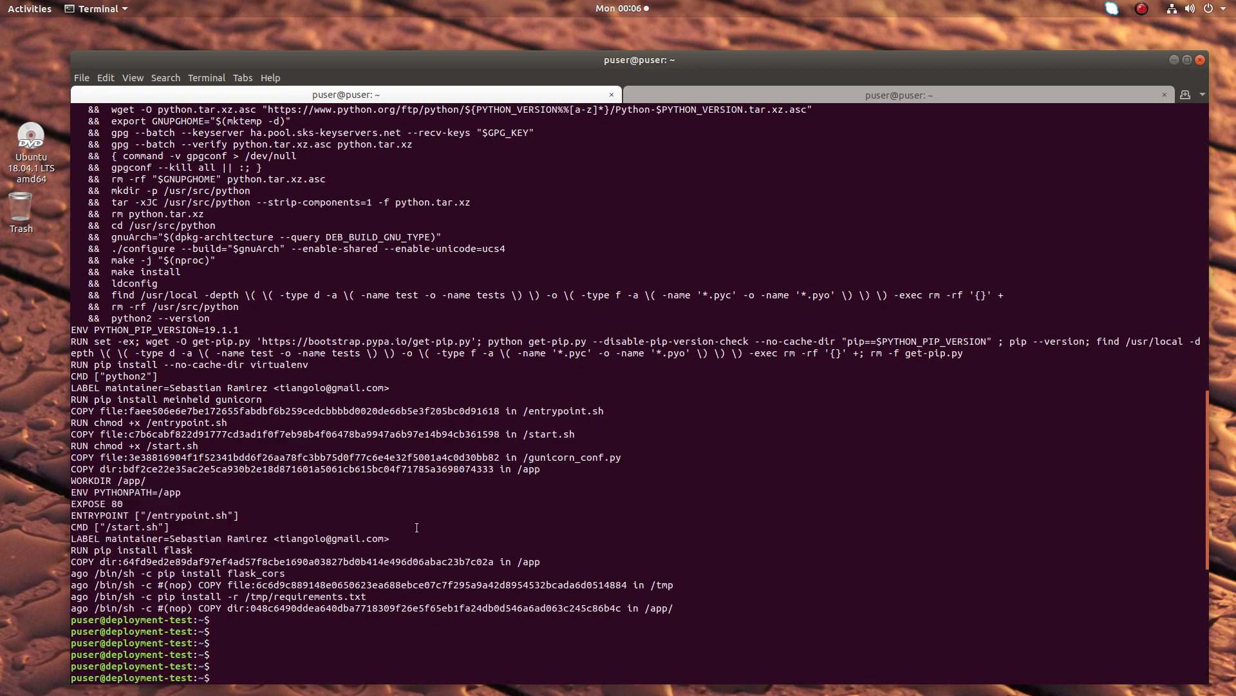
Step: List the local Docker images again with sudo docker image list
{"action": "type", "text": "sudo docker image list"}
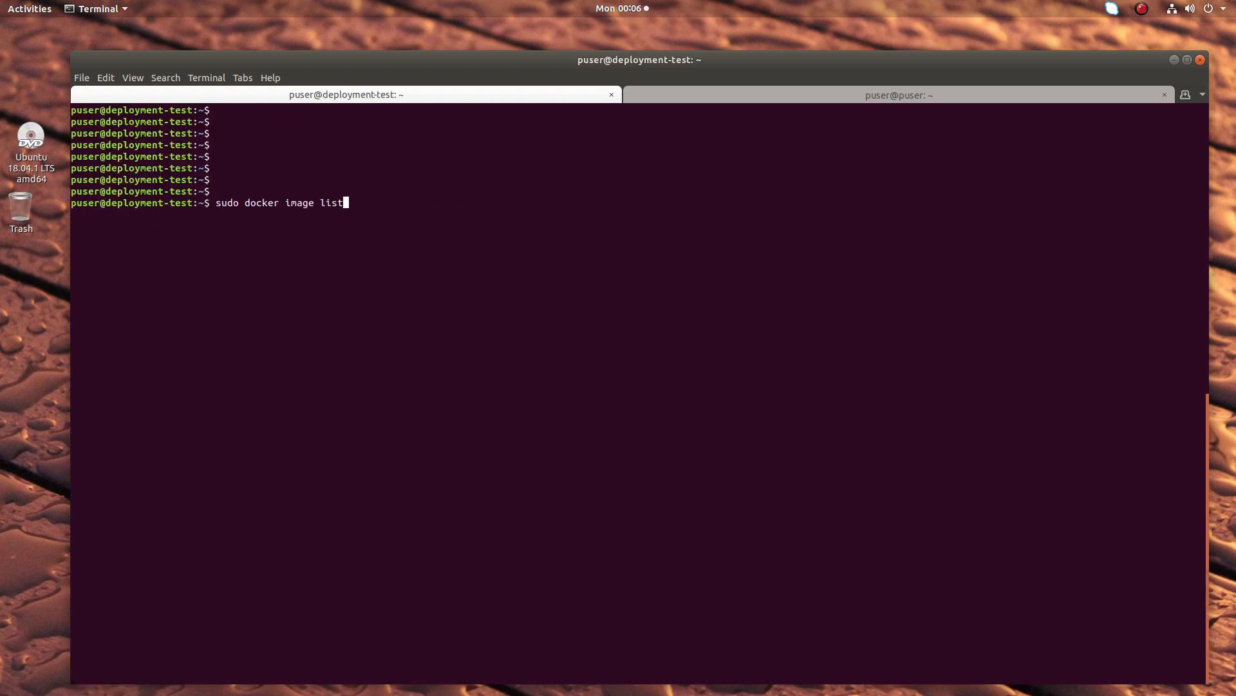
{"action": "key", "text": "Return"}
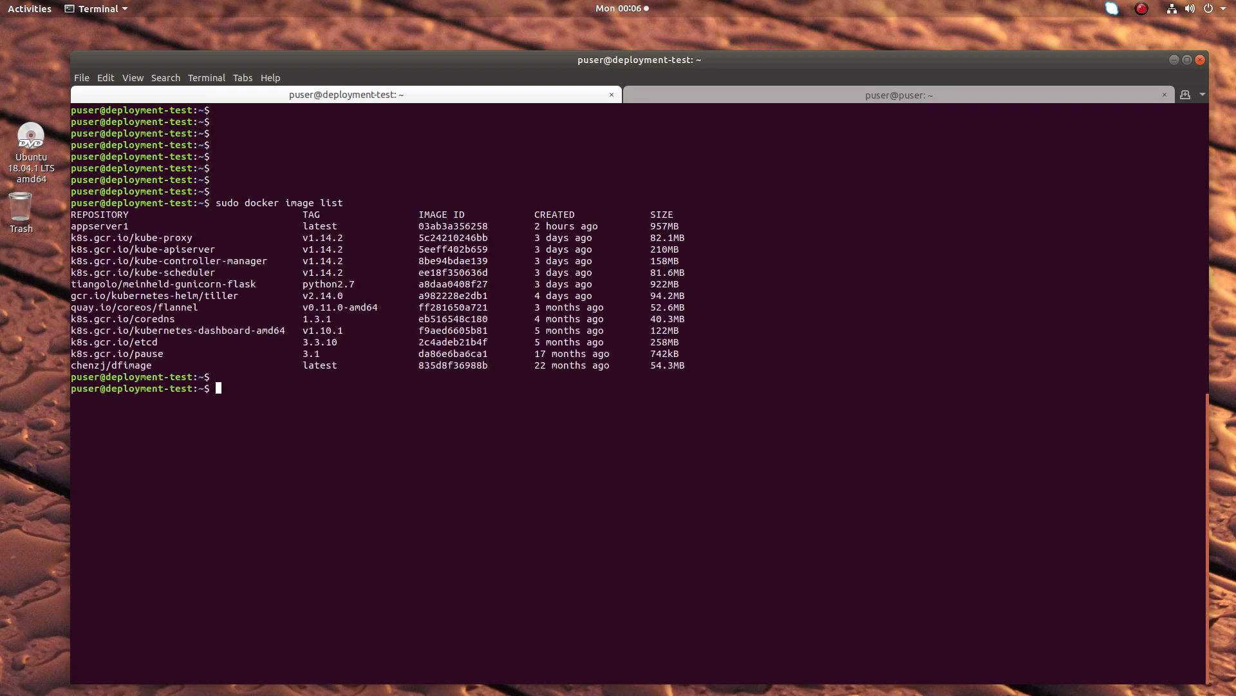
{"action": "key", "text": "Return"}
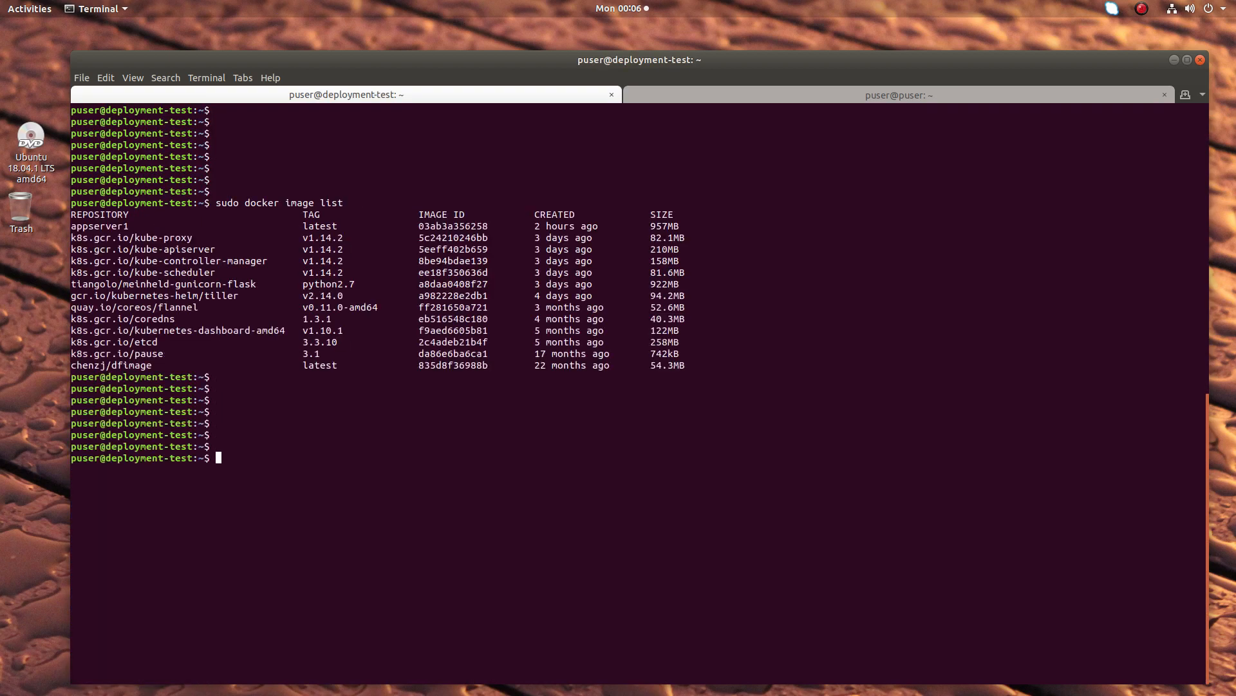
Step: Run chenzj/dfimage on image 03ab3a356258 to print its reconstructed Dockerfile
{"action": "type", "text": "sudo docker run -v /var/run/docker.sock:/var/run/docker.sock --rm chenzj/dfimage 03ab3a356258"}
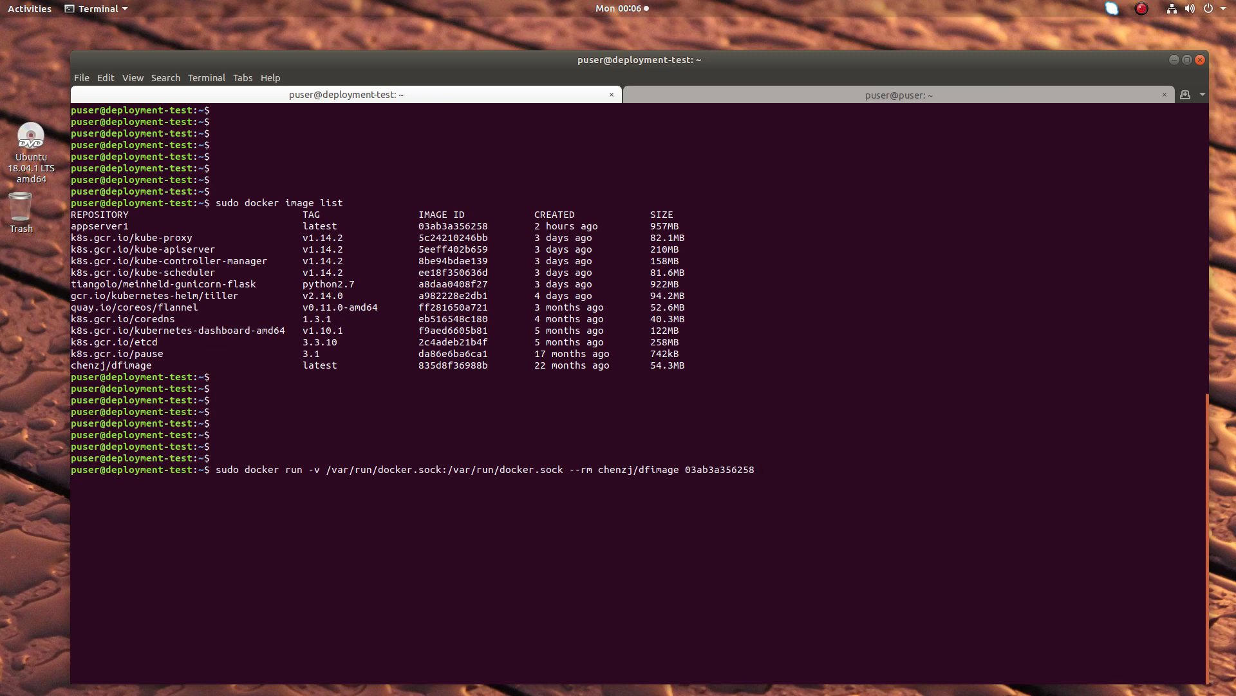
{"action": "double_click", "coordinate": [254, 470]}
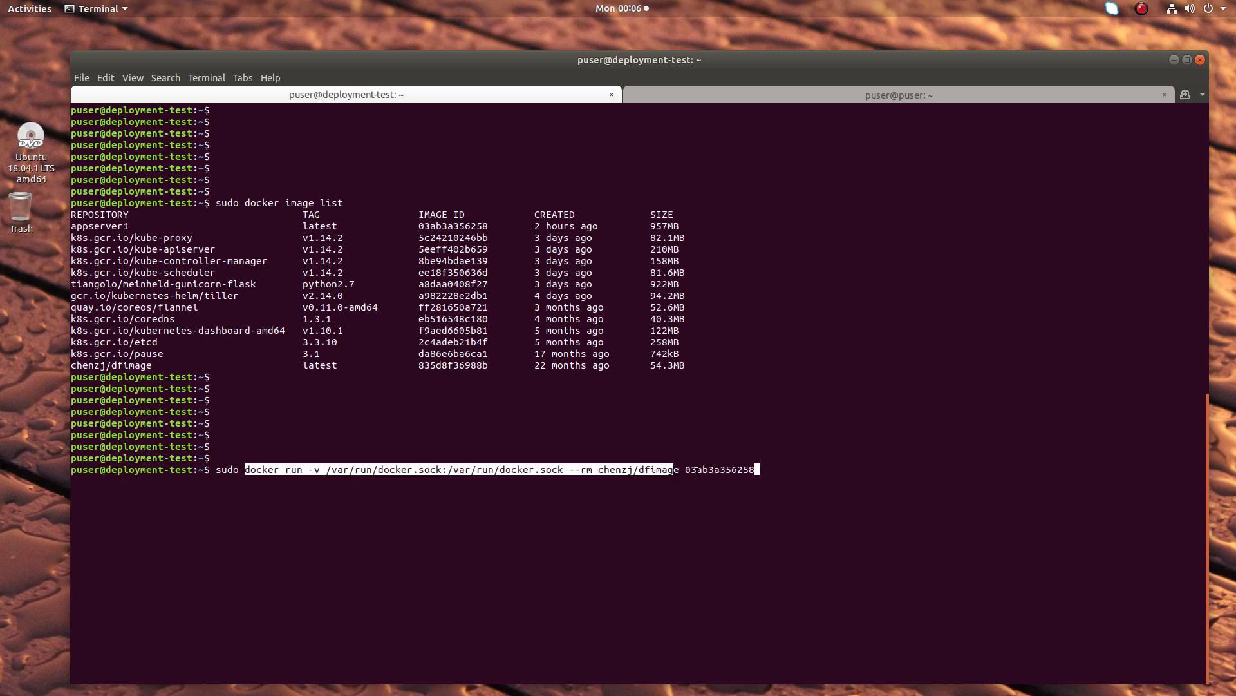
{"action": "key", "text": "Return"}
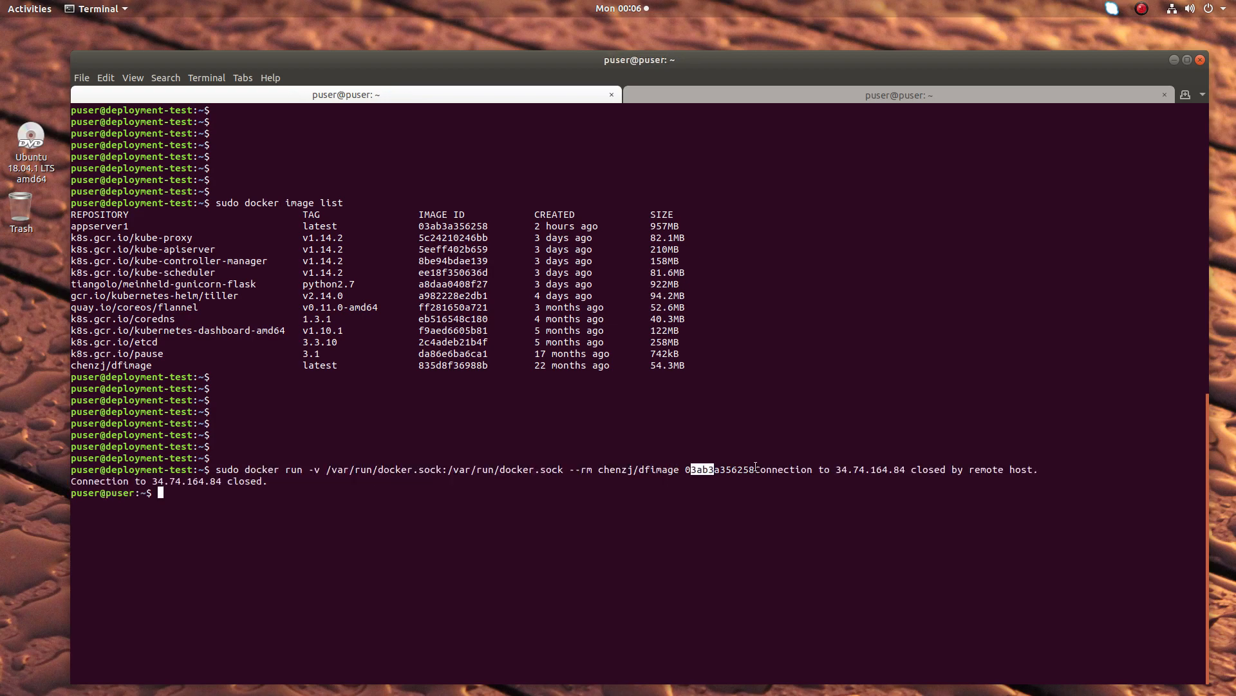
{"action": "key", "text": "Return"}
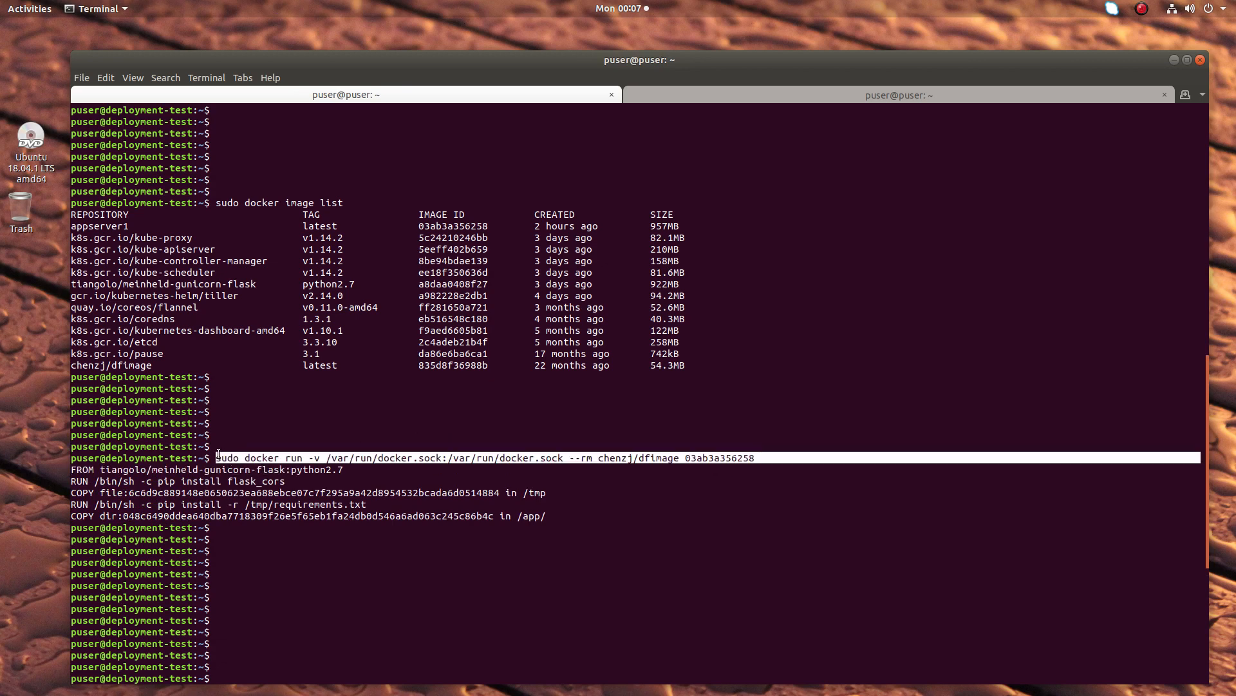
{"action": "mouse_move", "coordinate": [552, 507]}
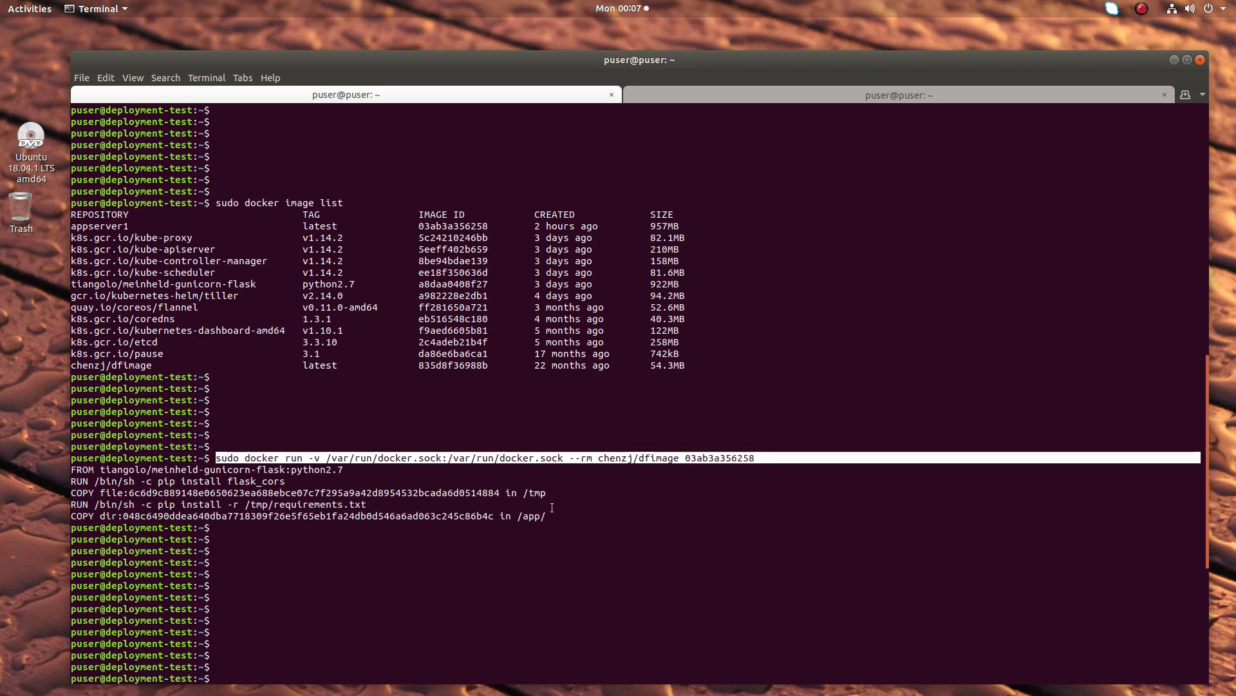